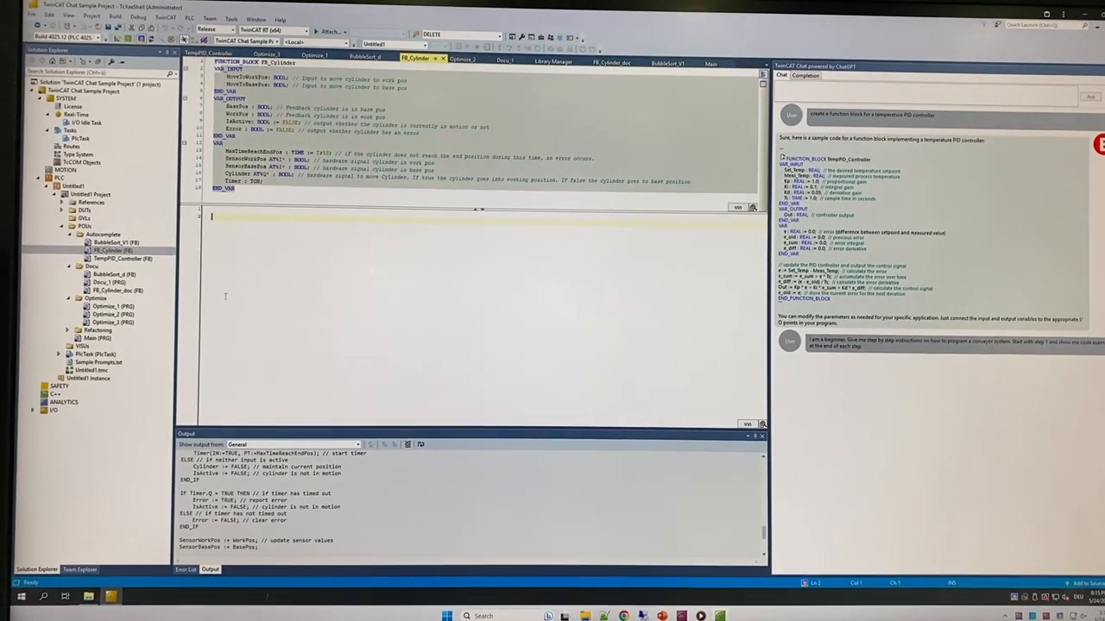
Show the context actions for FB_Cylinder in Solution Explorer, including TwinCAT Chat Autocomplete
right_click(102, 250)
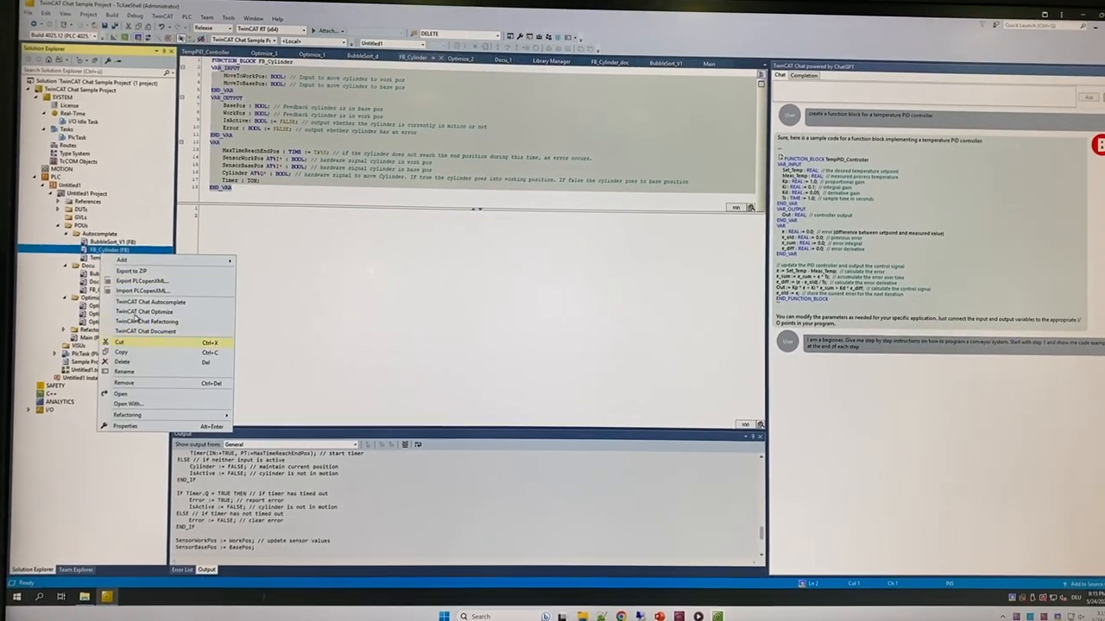